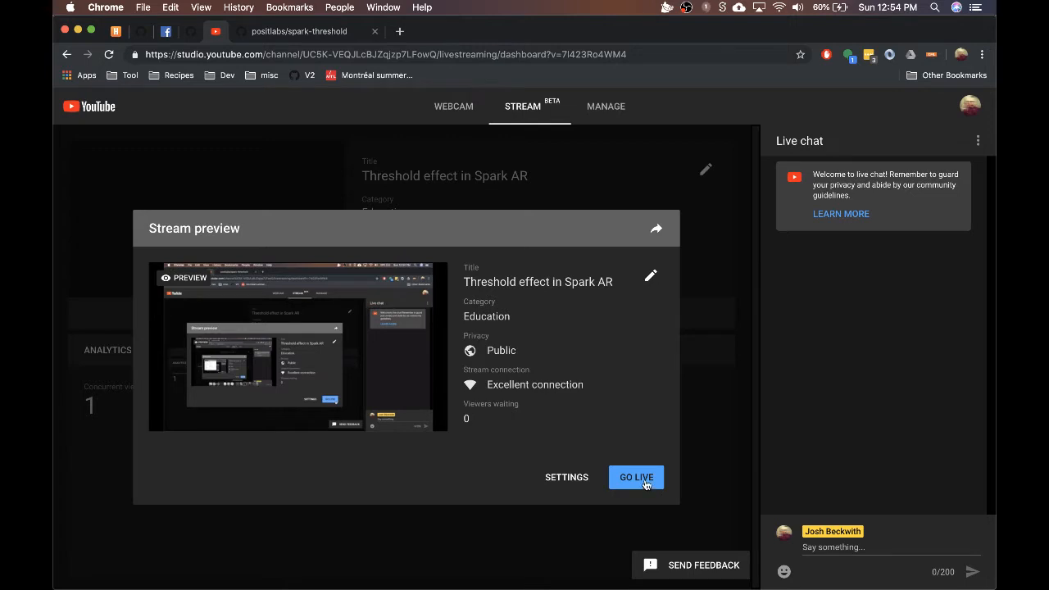
Go live with the public 'Threshold effect in Spark AR' stream.
left_click(636, 477)
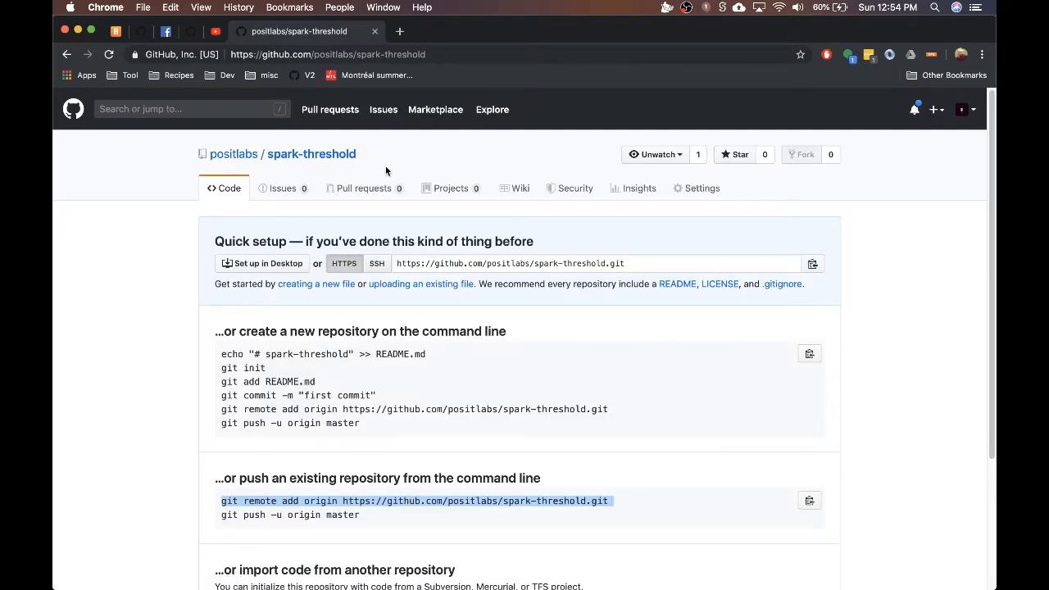
mouse_move(457, 500)
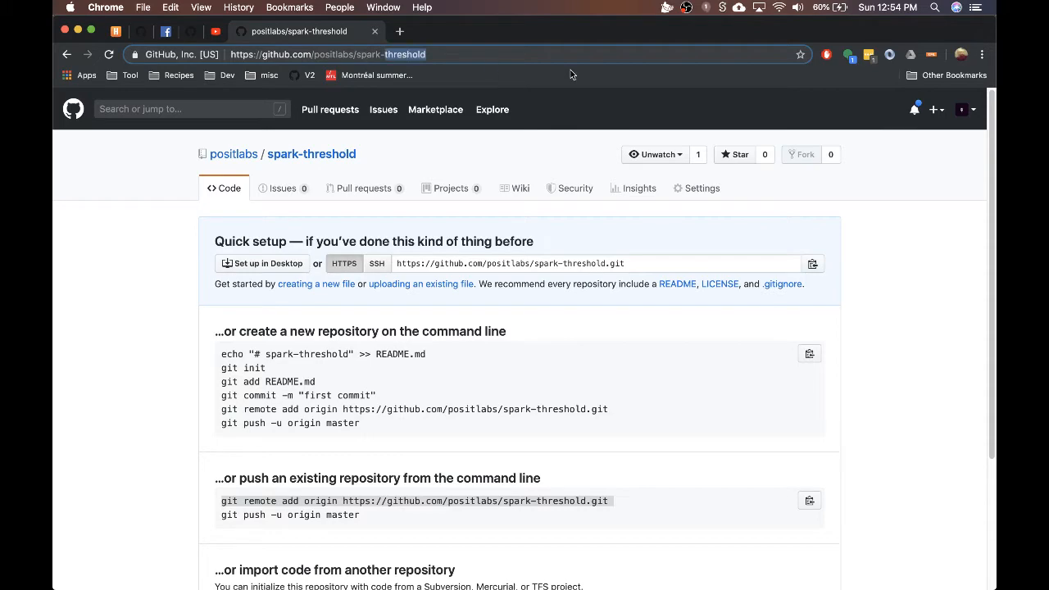
mouse_move(524, 582)
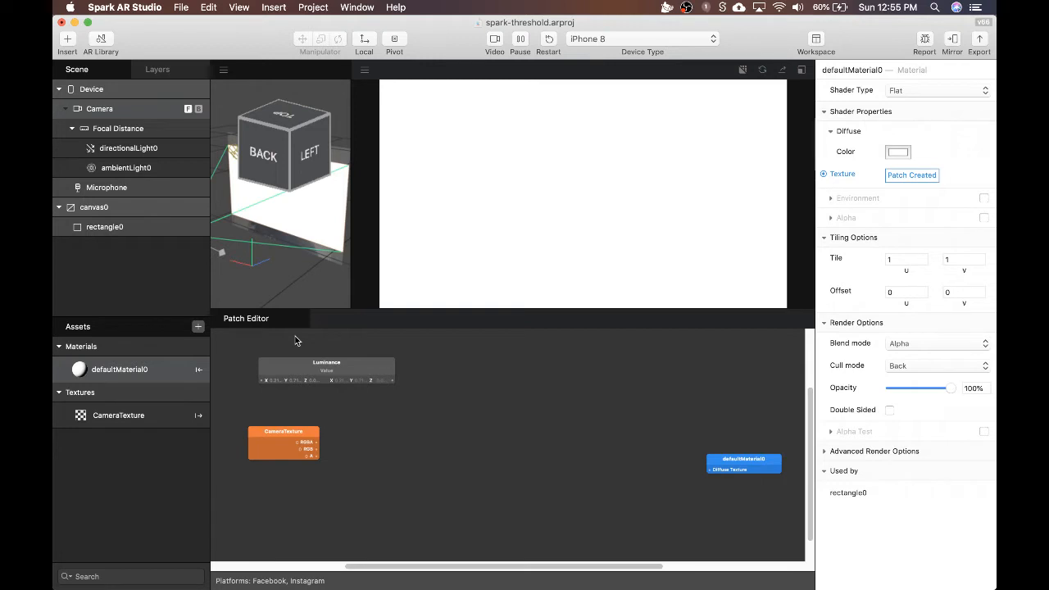
left_click(128, 148)
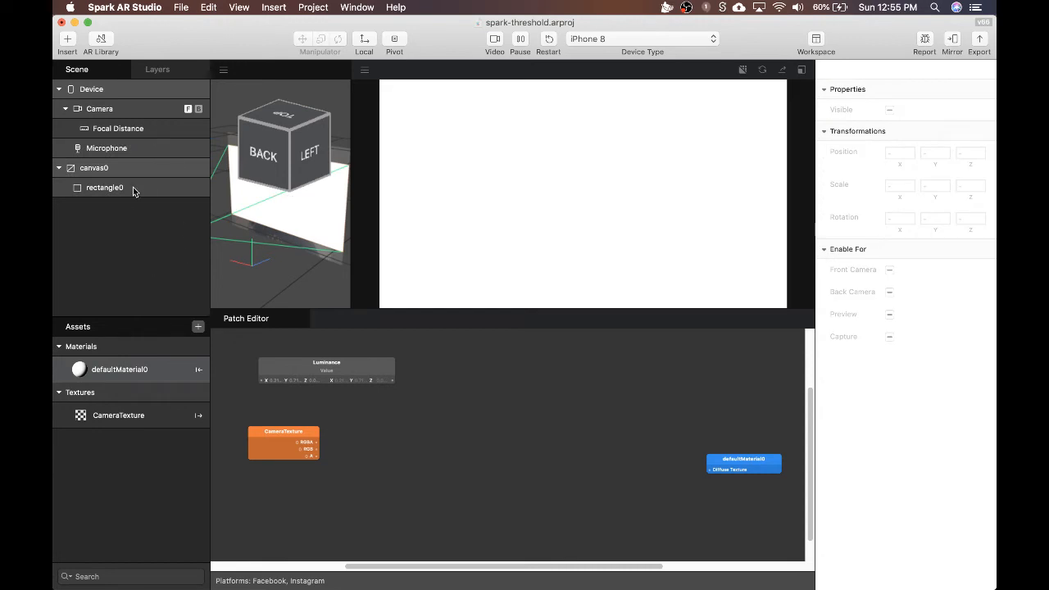
left_click(93, 167)
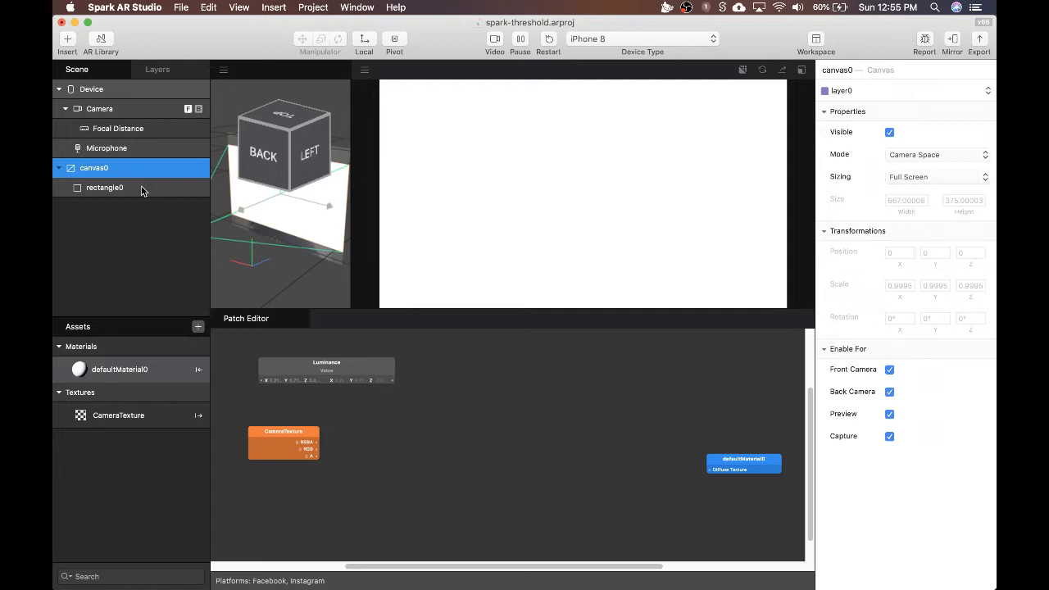
mouse_move(166, 109)
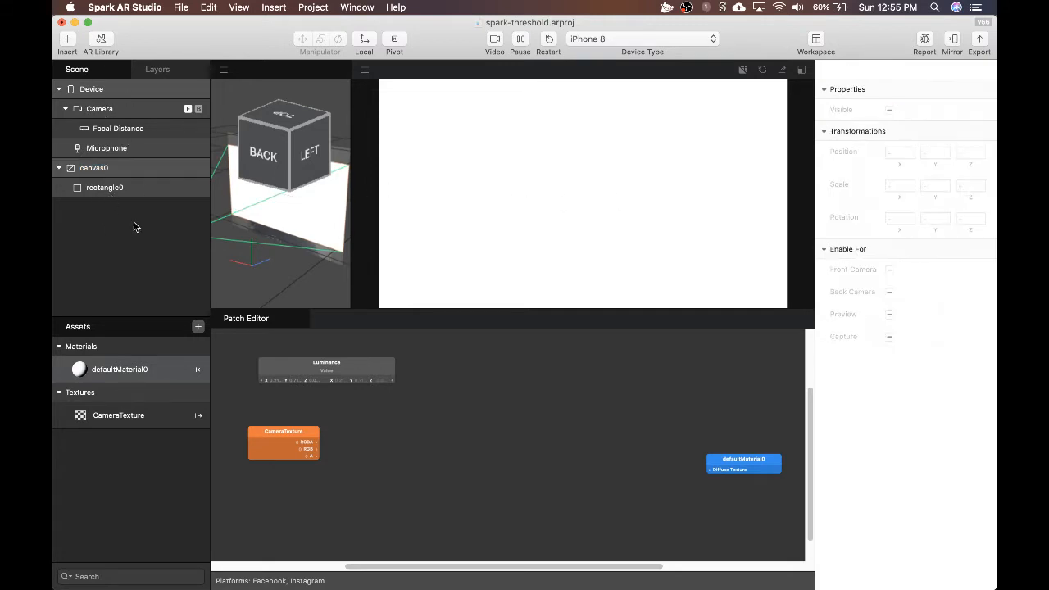
left_click(94, 168)
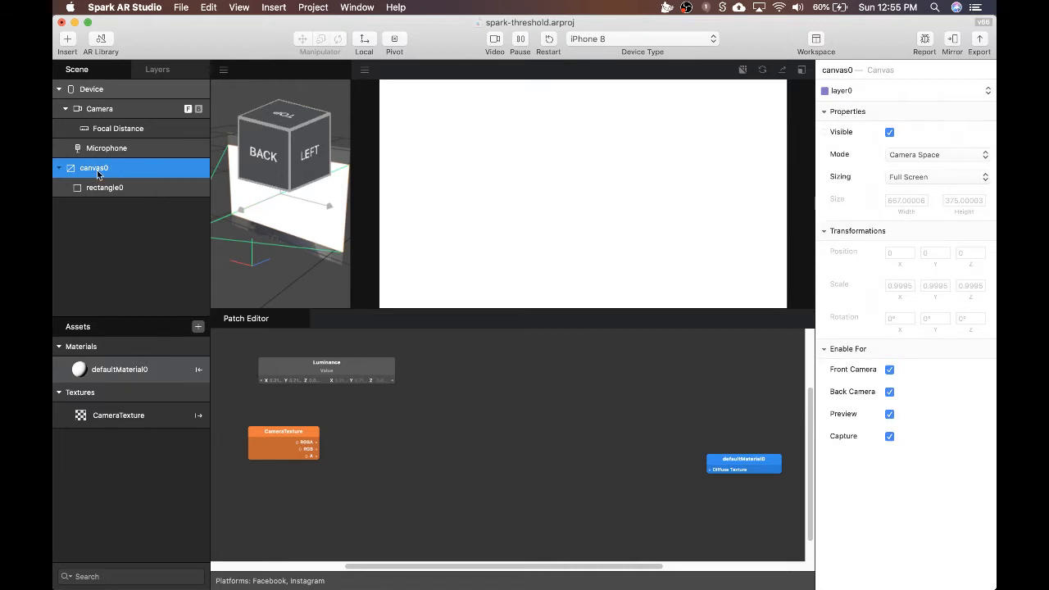
left_click(104, 187)
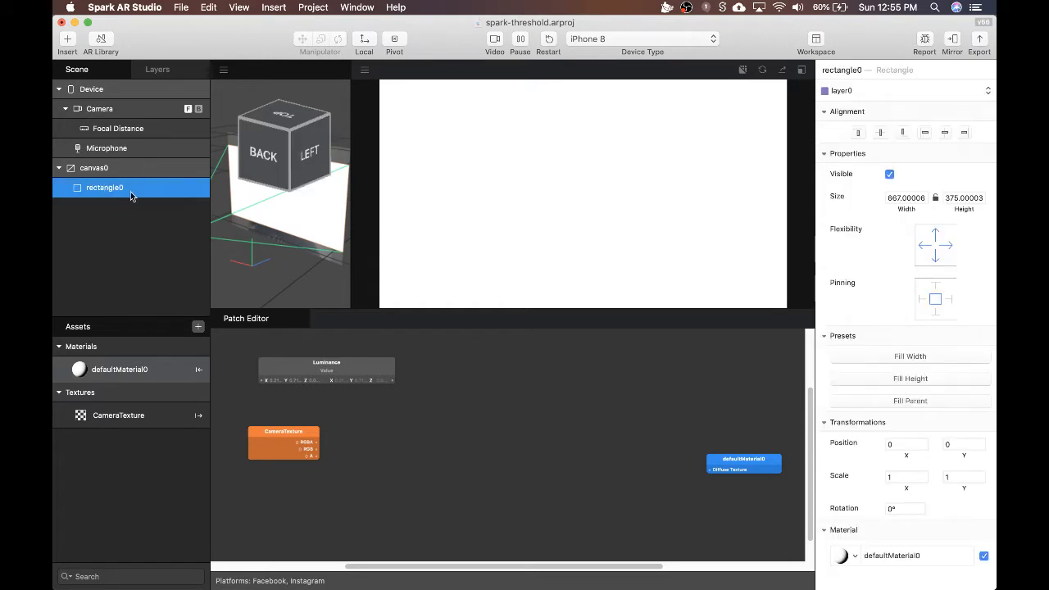
left_click(905, 555)
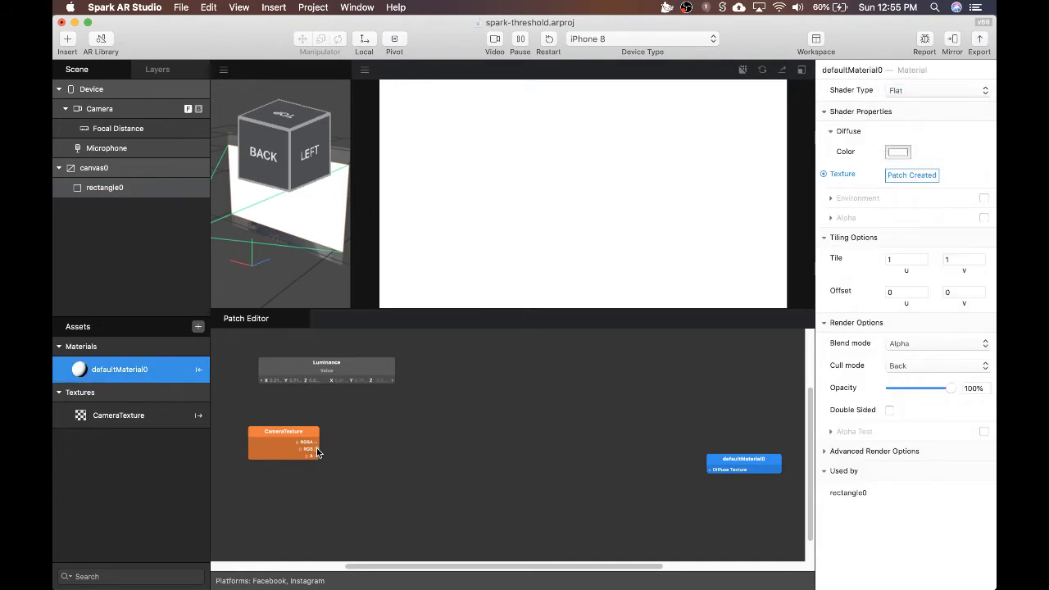
Wire CameraTexture's RGBA output into defaultMaterial0's Diffuse Texture input.
left_click_drag(314, 442, 712, 473)
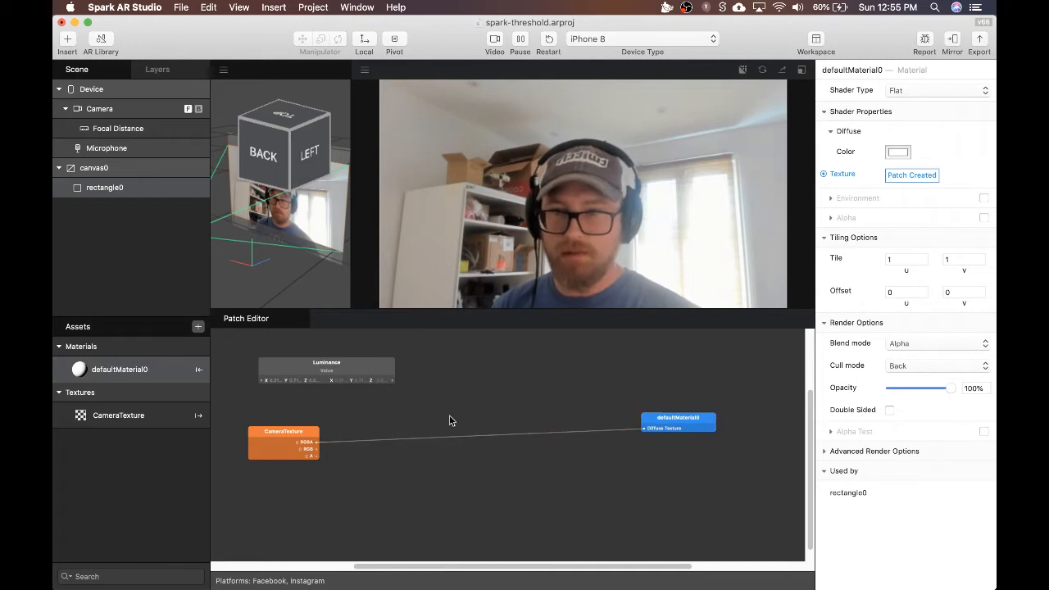
left_click(326, 365)
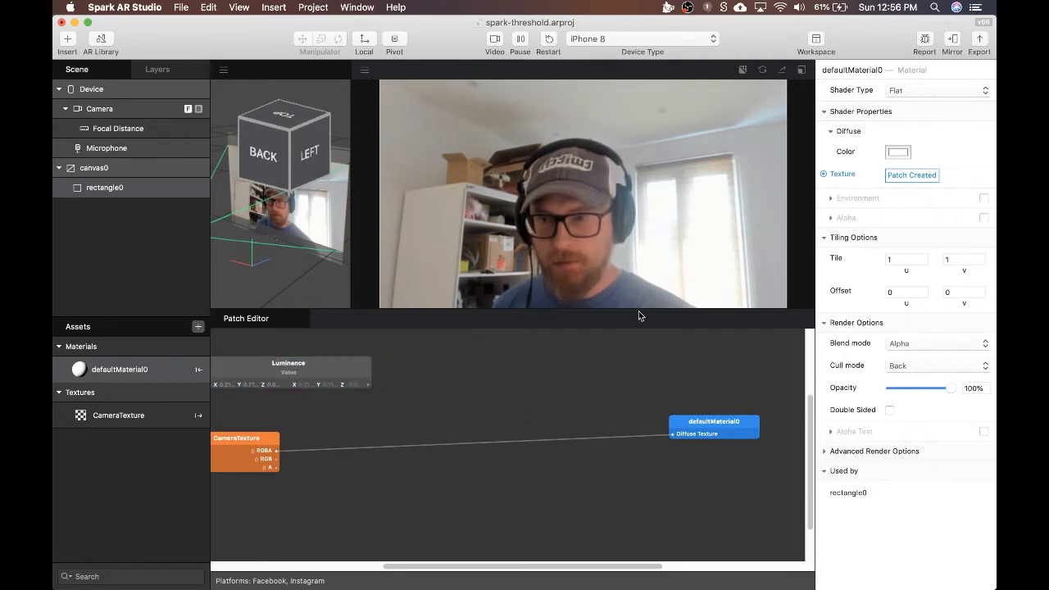
Insert a Dot Product patch and place it next to Luminance.
type("dot")
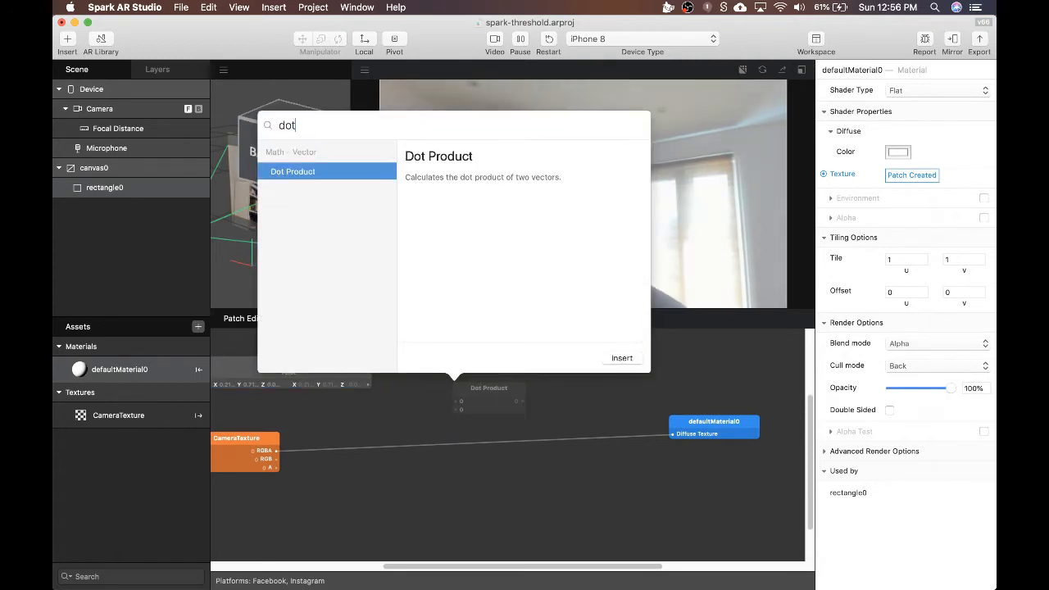
left_click(621, 358)
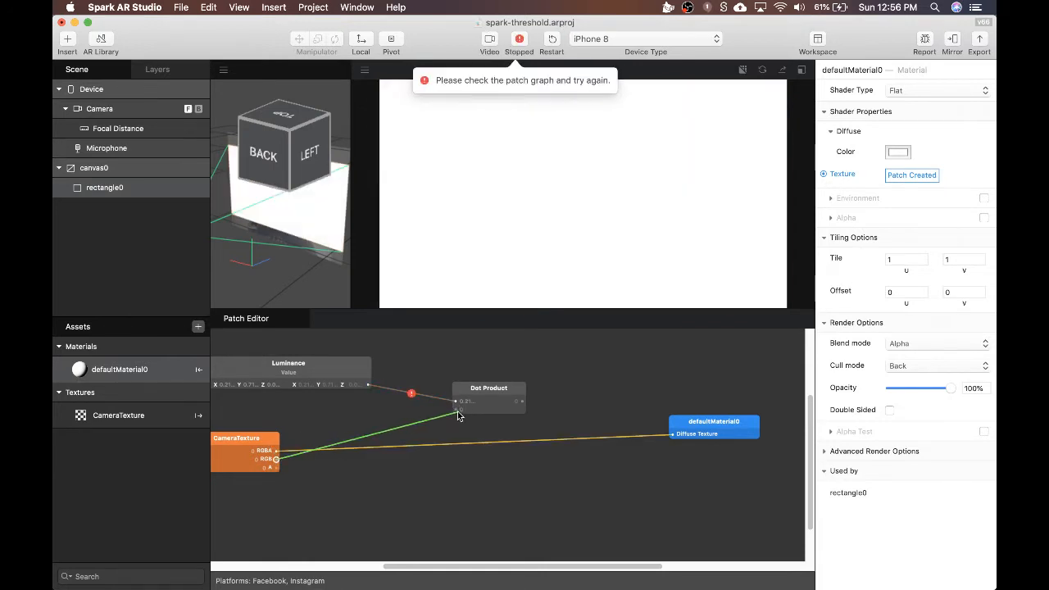
left_click(494, 39)
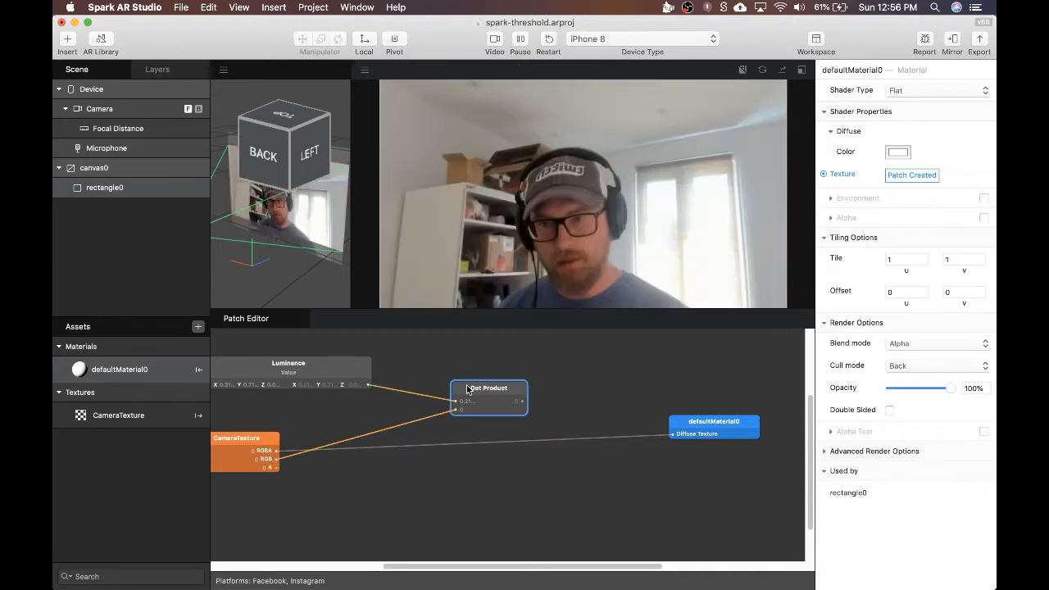
left_click_drag(488, 397, 459, 381)
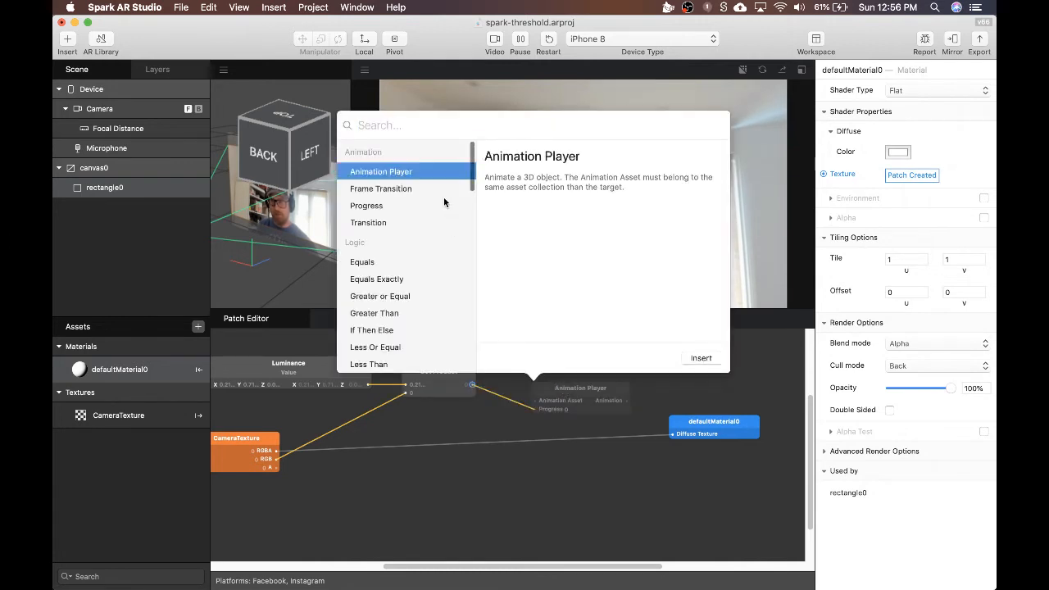
Add a Swizzle patch and feed the Dot Product result into it.
type("swi")
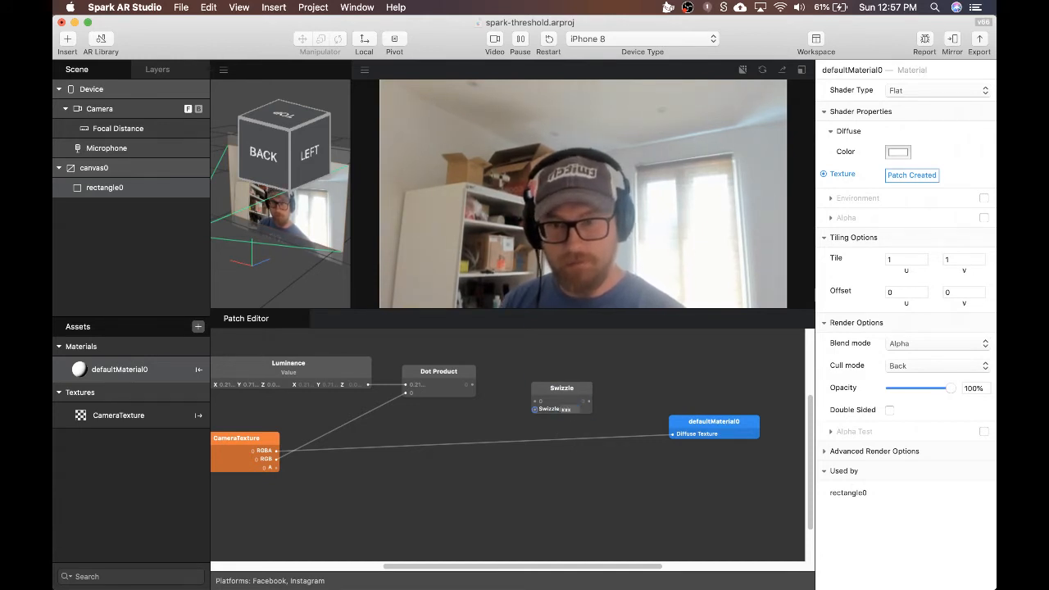
left_click_drag(472, 384, 536, 408)
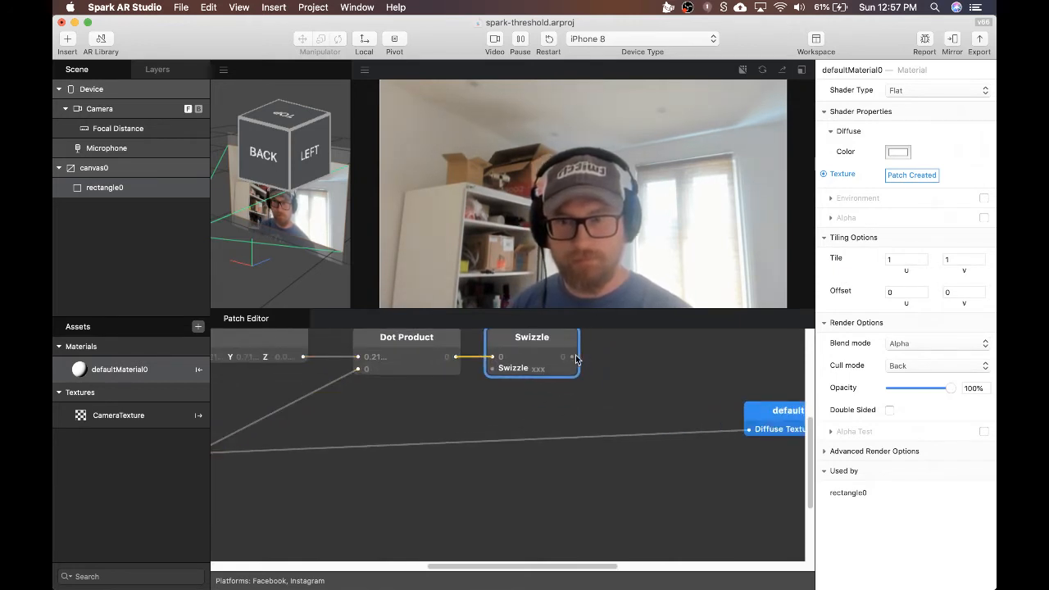
left_click(489, 39)
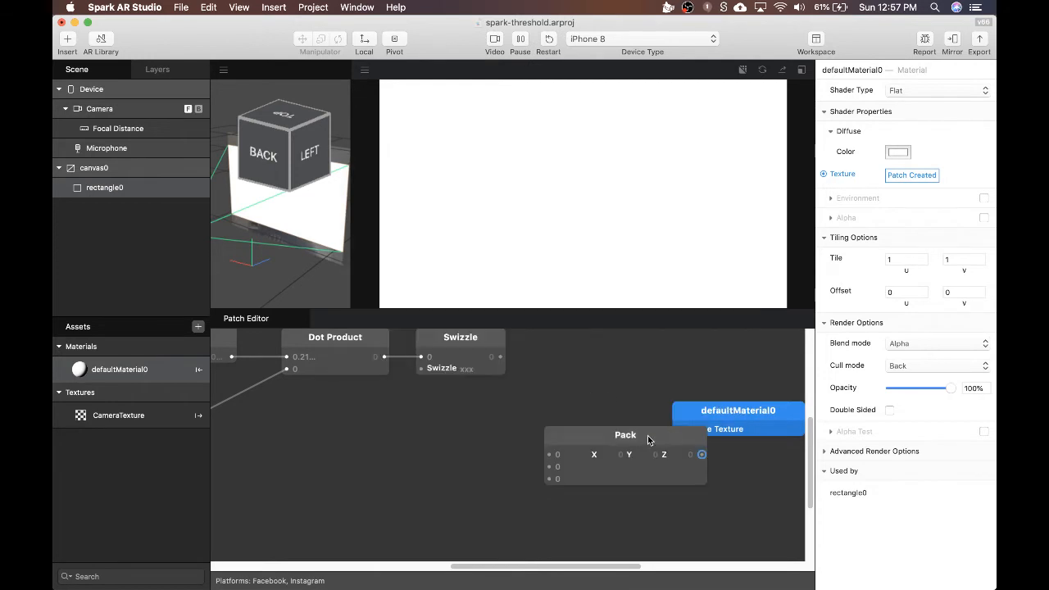
Insert a patch from the canvas menu and spread defaultMaterial0 and Pack apart.
right_click(625, 435)
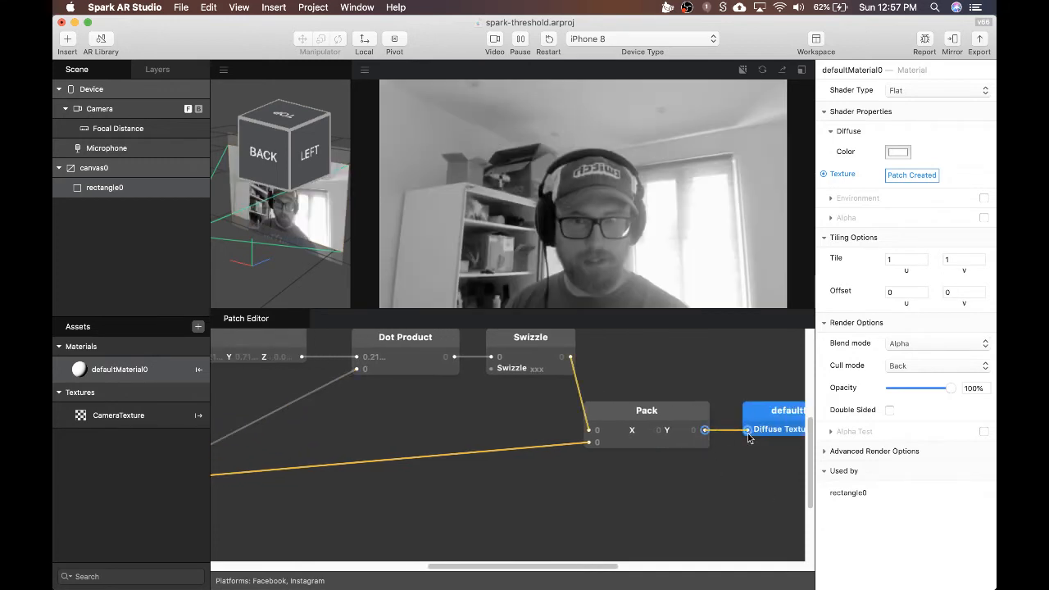
left_click(647, 409)
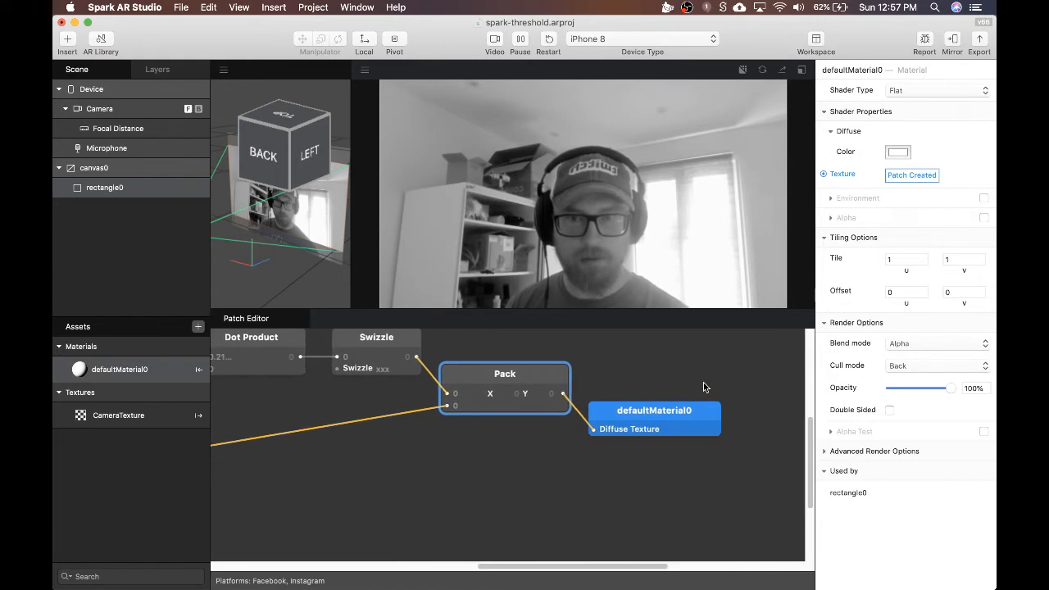
left_click_drag(654, 417, 703, 393)
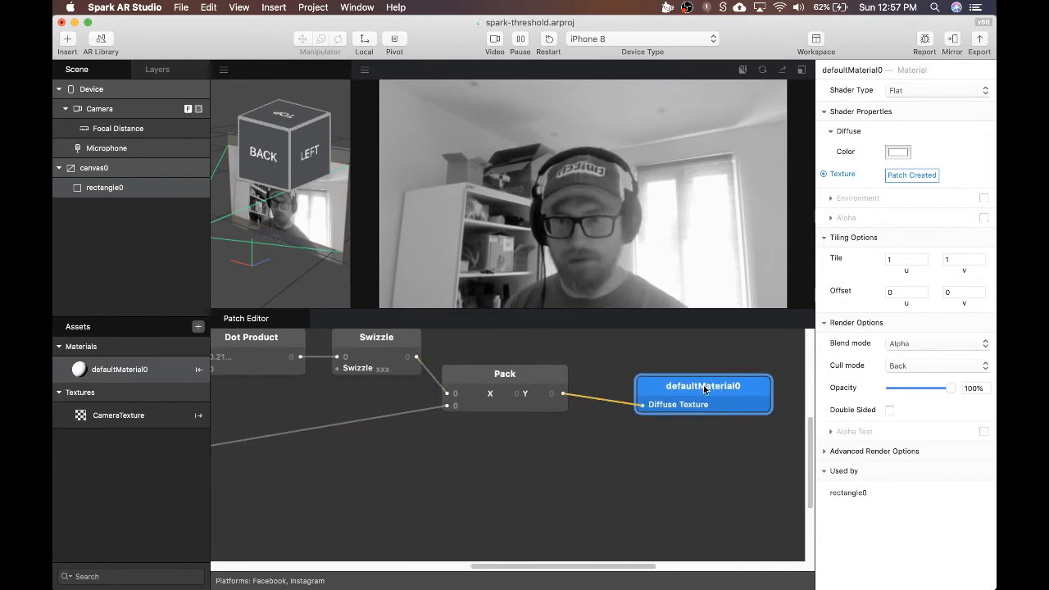
left_click_drag(703, 386, 741, 373)
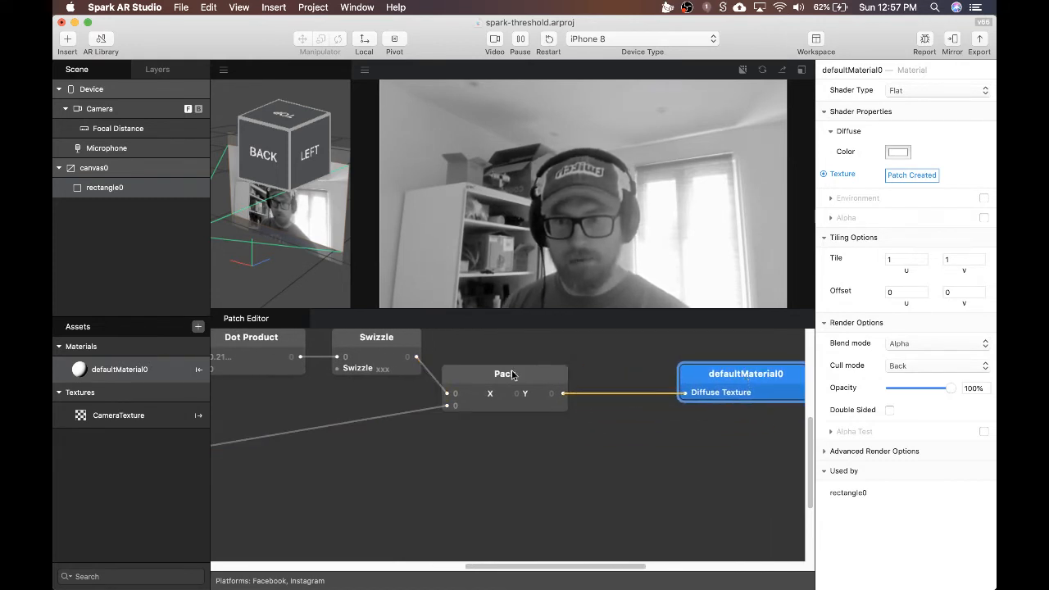
left_click_drag(504, 374, 597, 374)
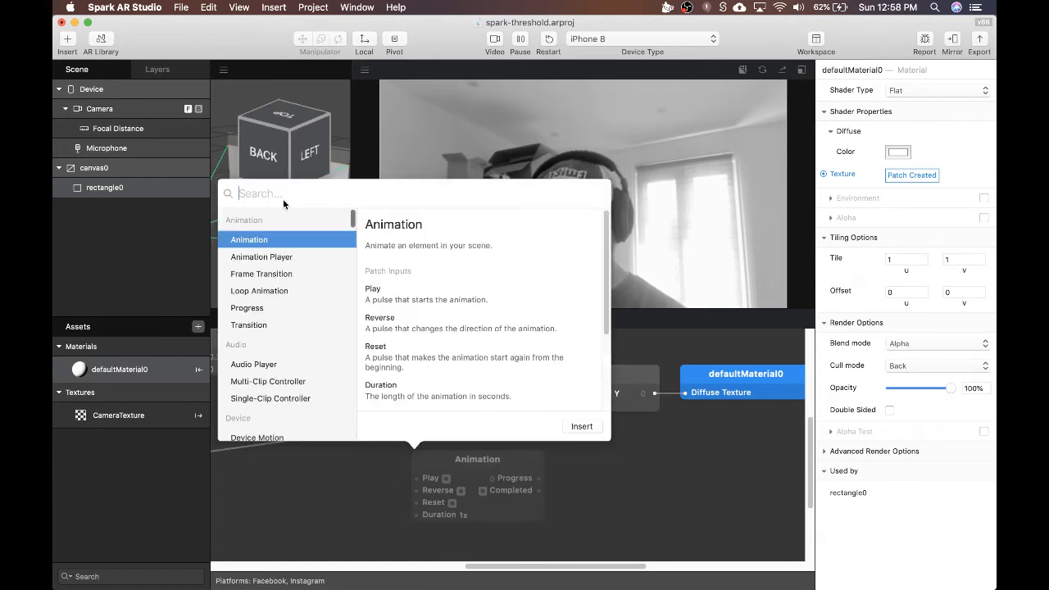
Insert a Step patch and set its Edge value to 0.3.
type("step")
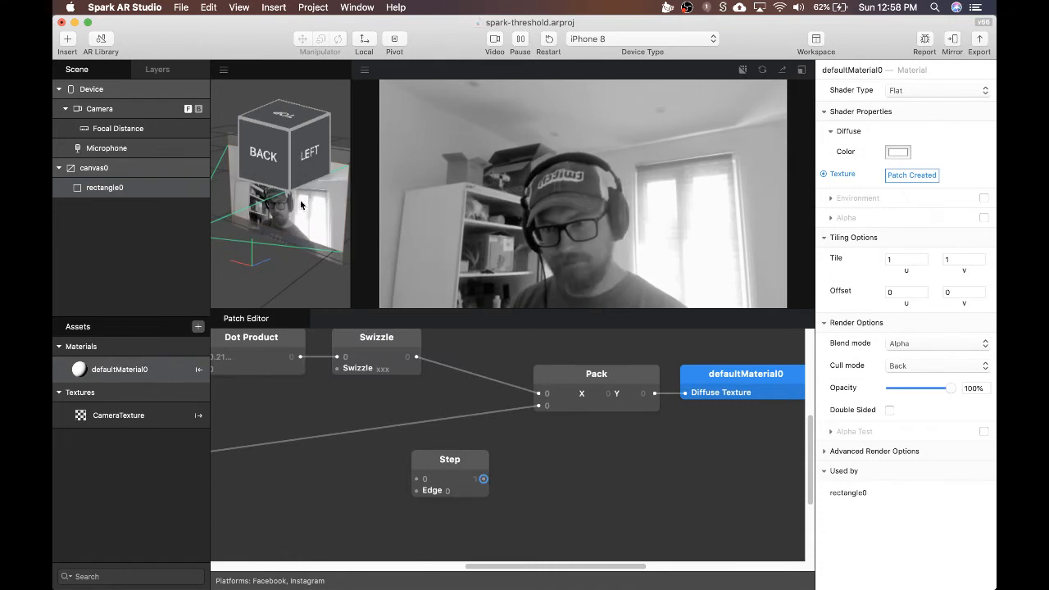
left_click(449, 490)
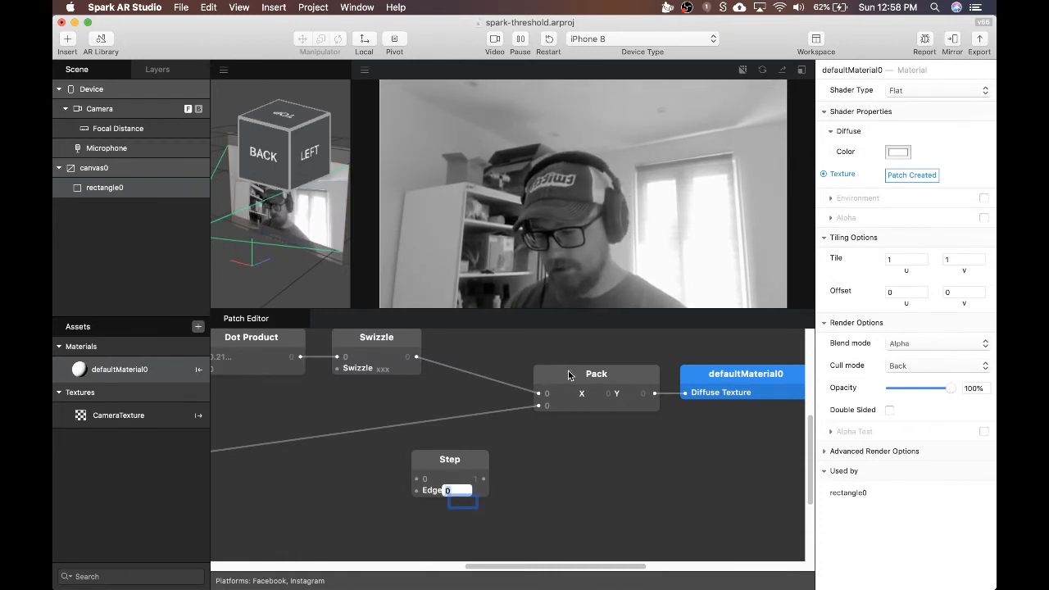
type("3")
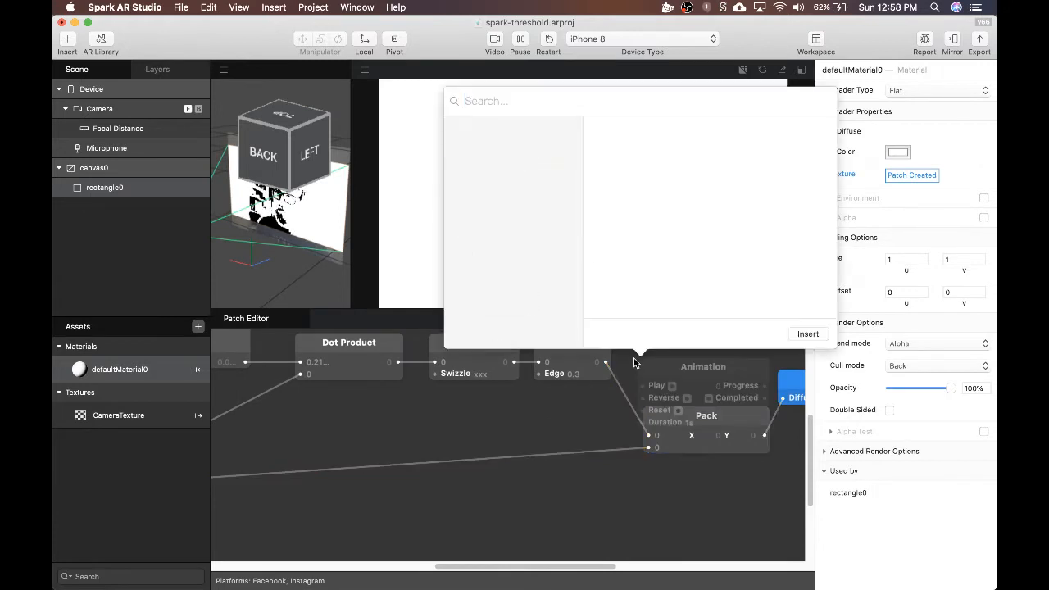
Insert a Multiply patch and route its output into the Pack patch.
type("multip")
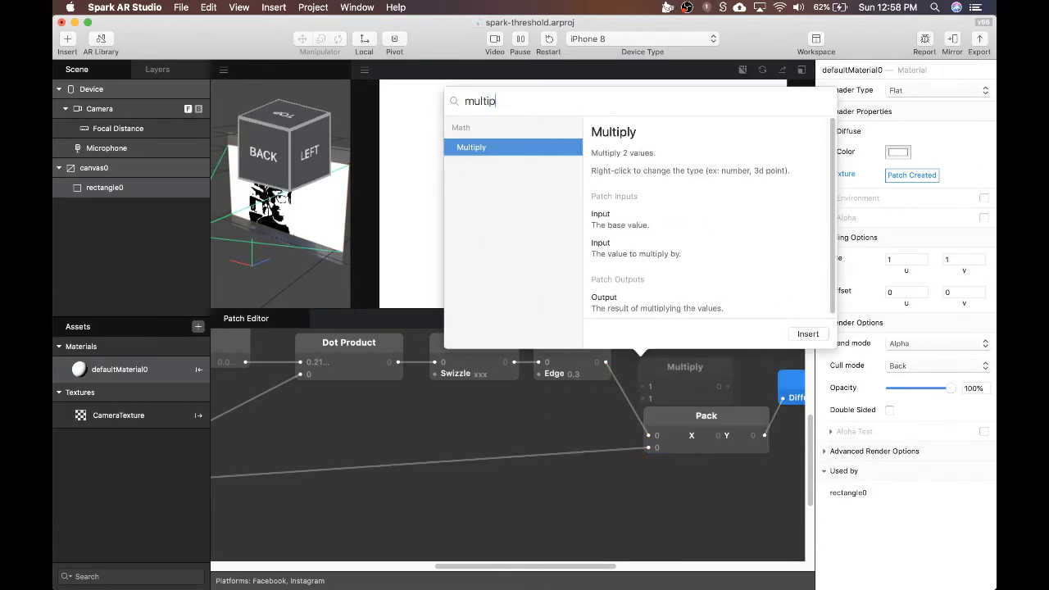
left_click(808, 334)
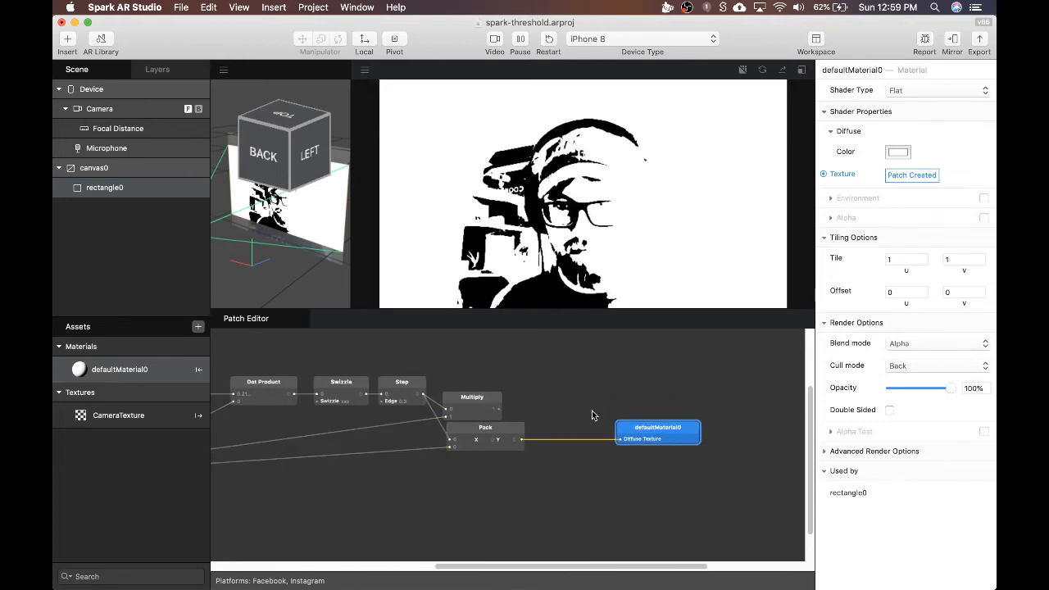
left_click_drag(484, 426, 568, 427)
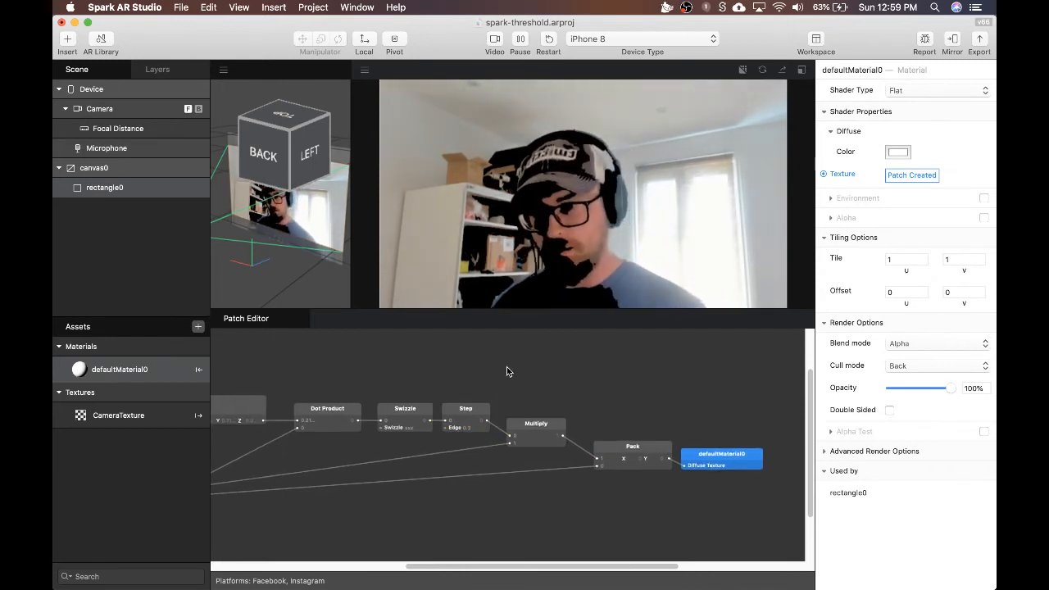
Insert a Smooth Step patch and begin linking Swizzle's output to it.
type("smoo")
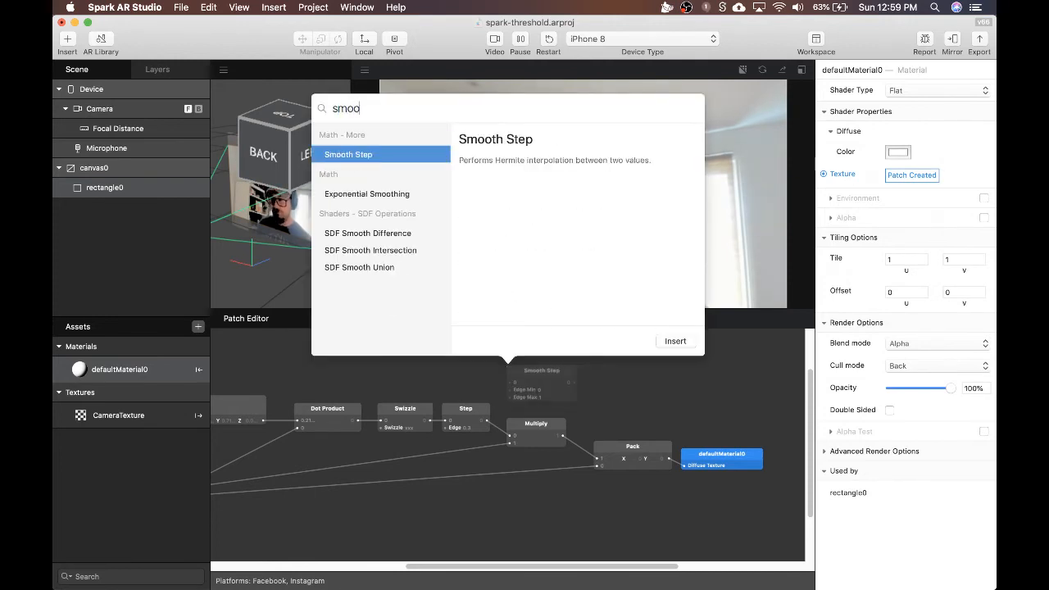
left_click(675, 341)
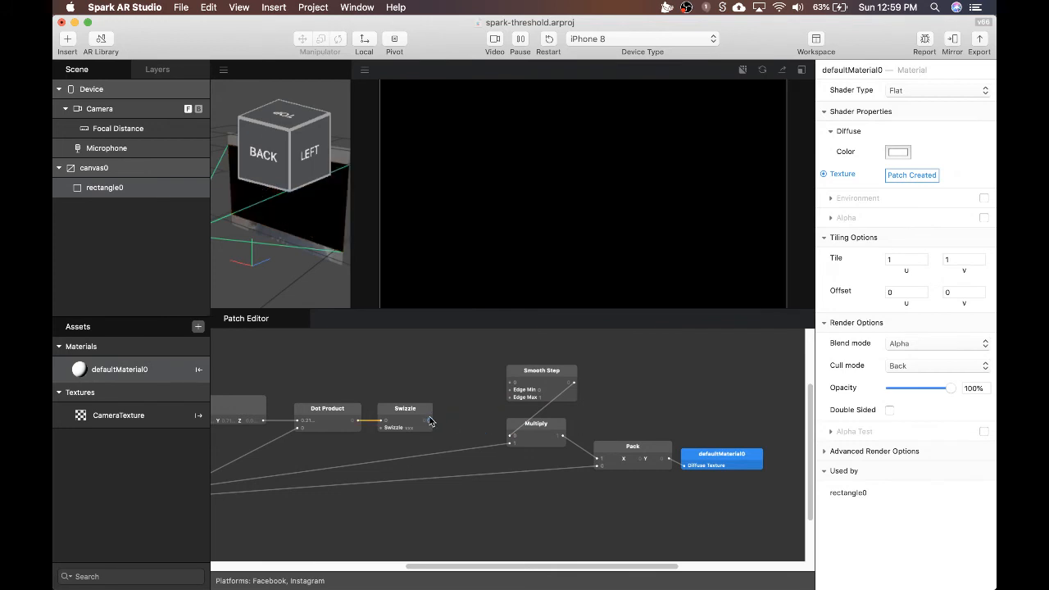
left_click(541, 383)
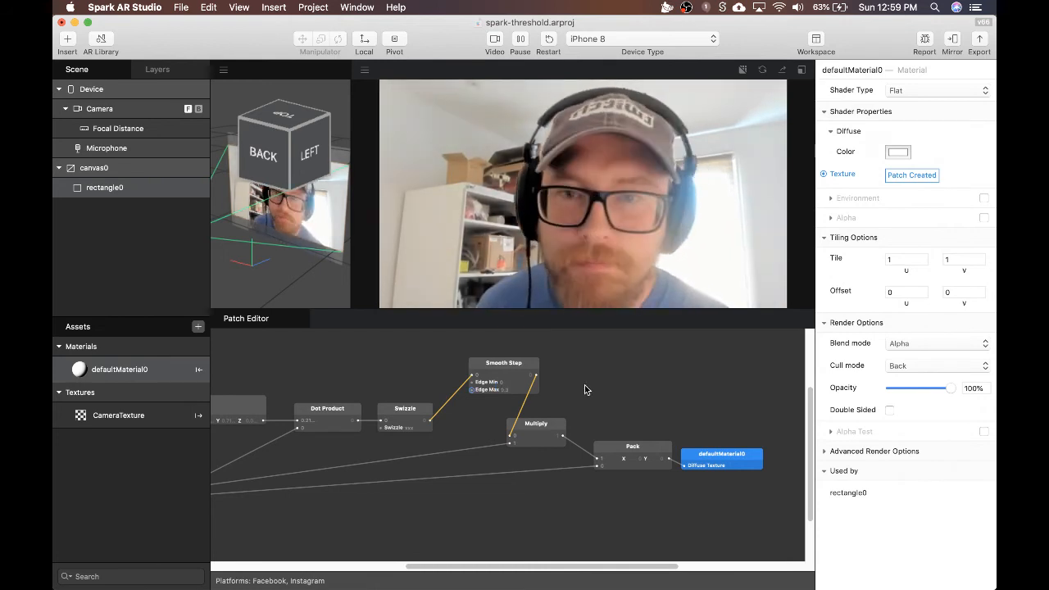
mouse_move(538, 377)
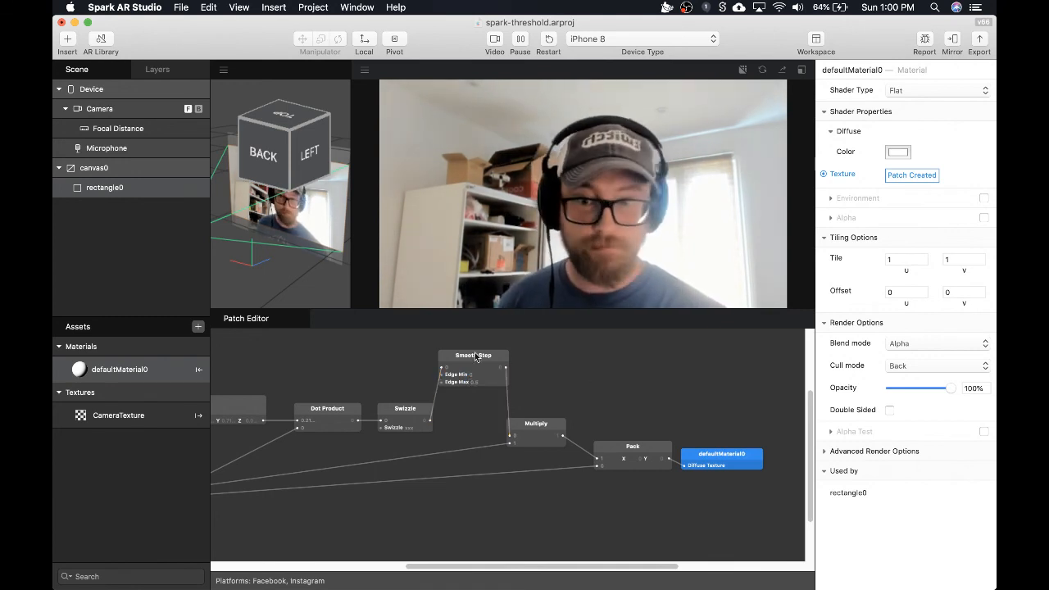
Reposition the Smooth Step node and bring up the Stop Streaming menu.
left_click_drag(505, 368, 629, 500)
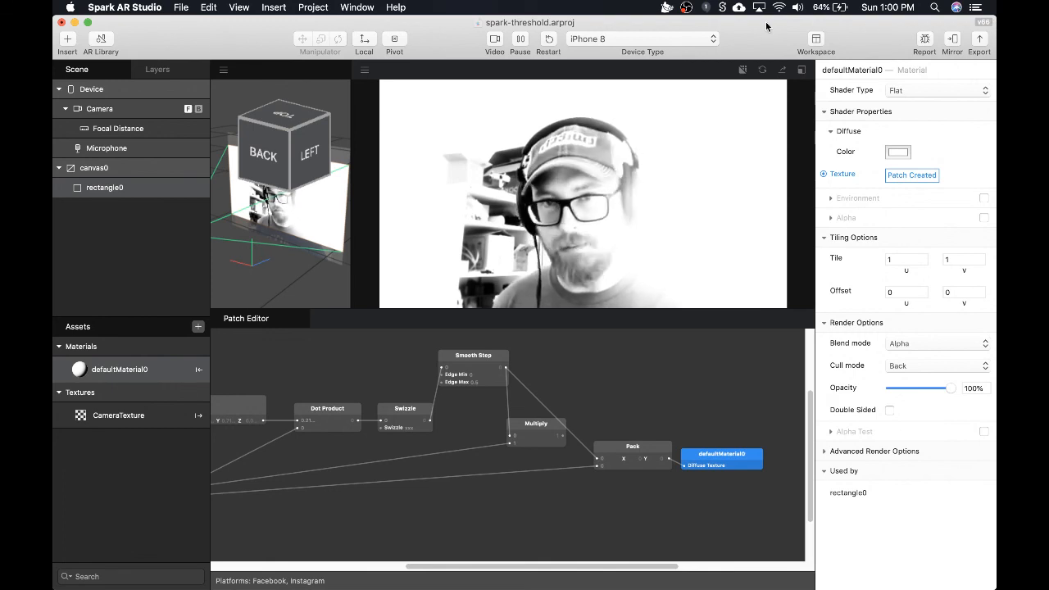
mouse_move(585, 365)
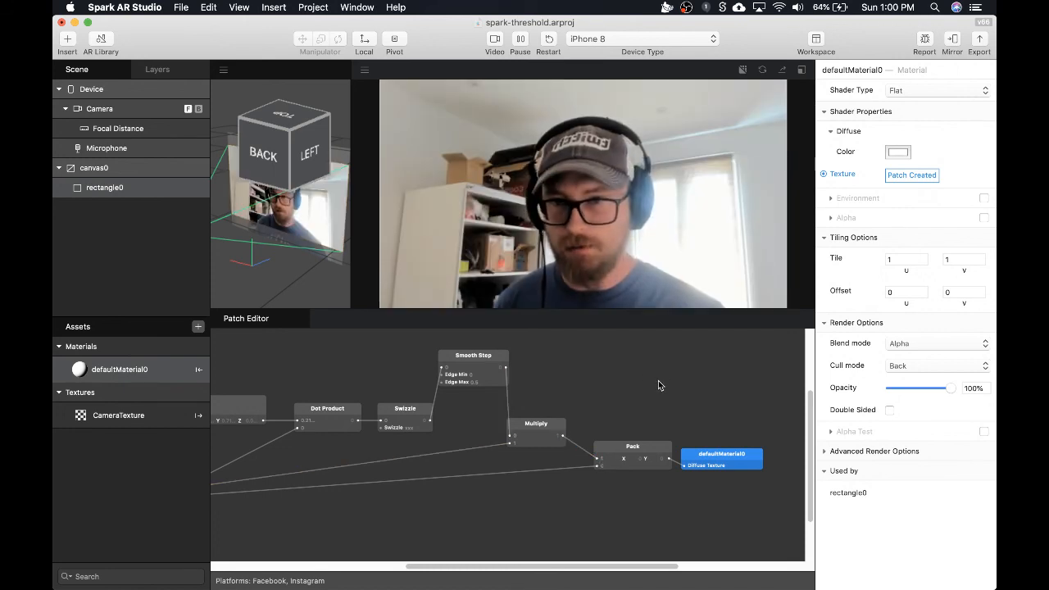
mouse_move(215, 79)
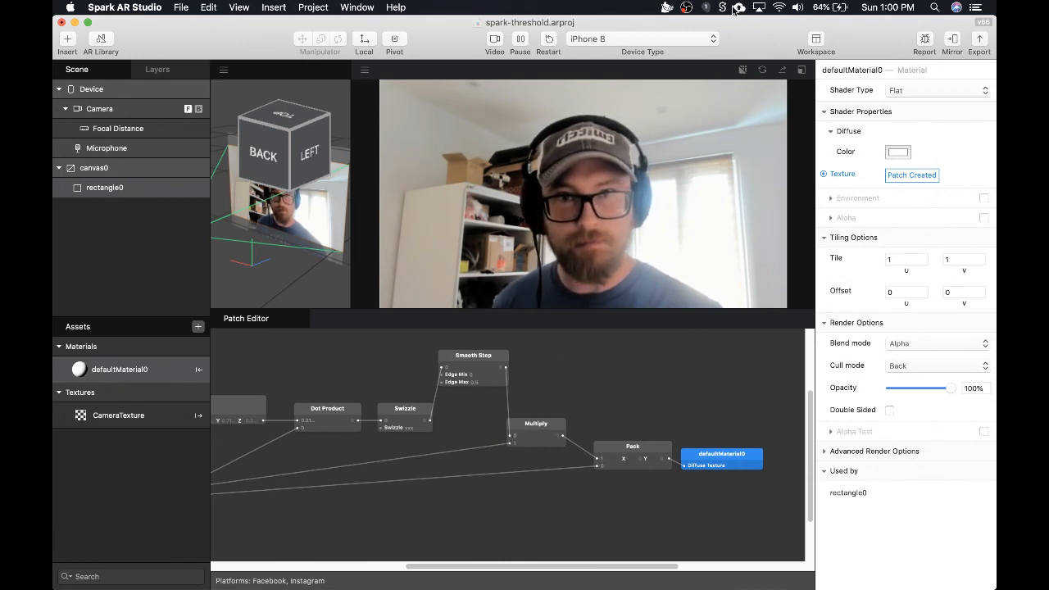
left_click(687, 8)
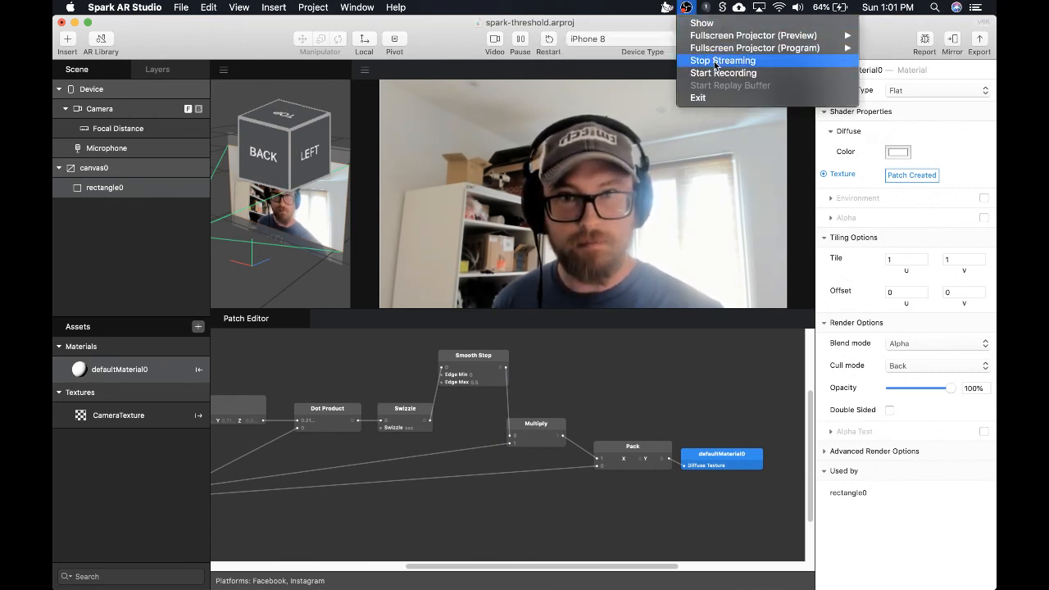